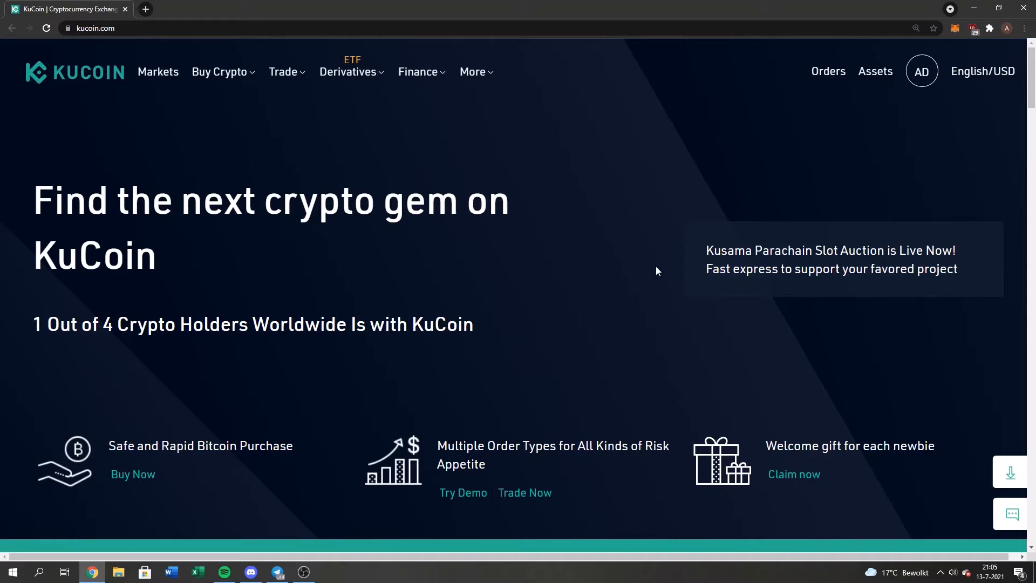
pyautogui.moveTo(694, 112)
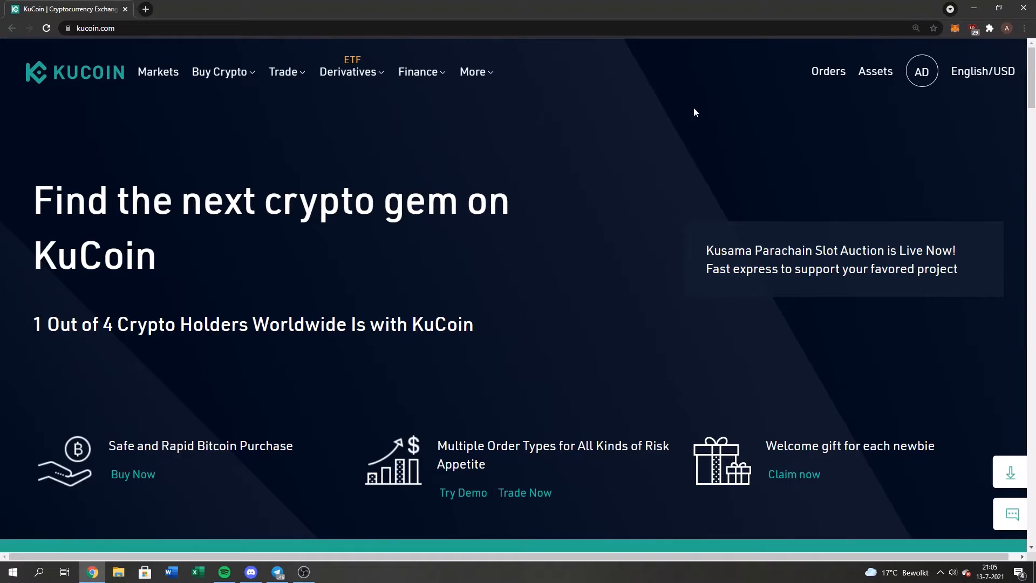
pyautogui.moveTo(991, 170)
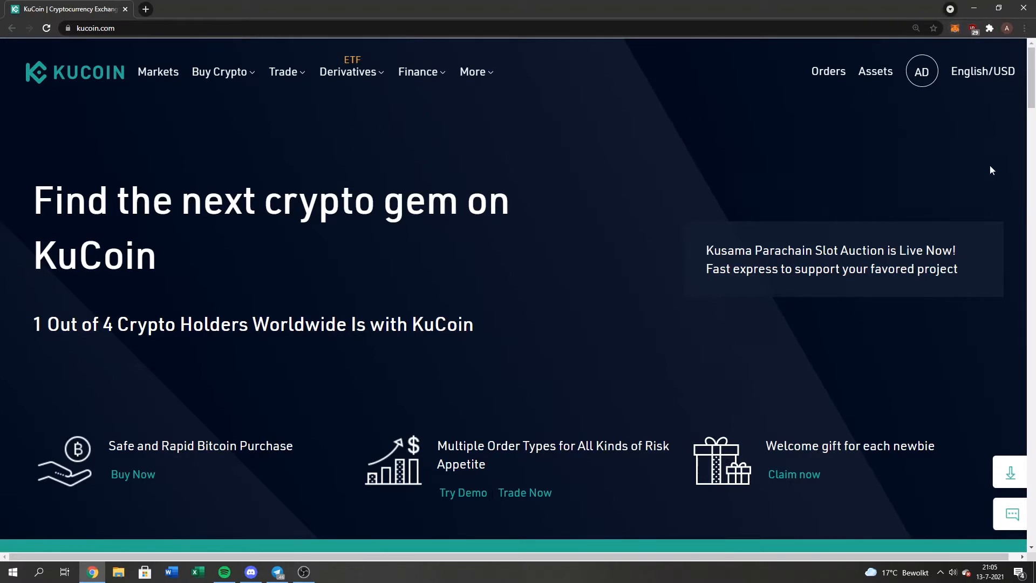
# Open MetaMask to check its 1.8466 KCS balance on KCC mainnet
pyautogui.click(954, 27)
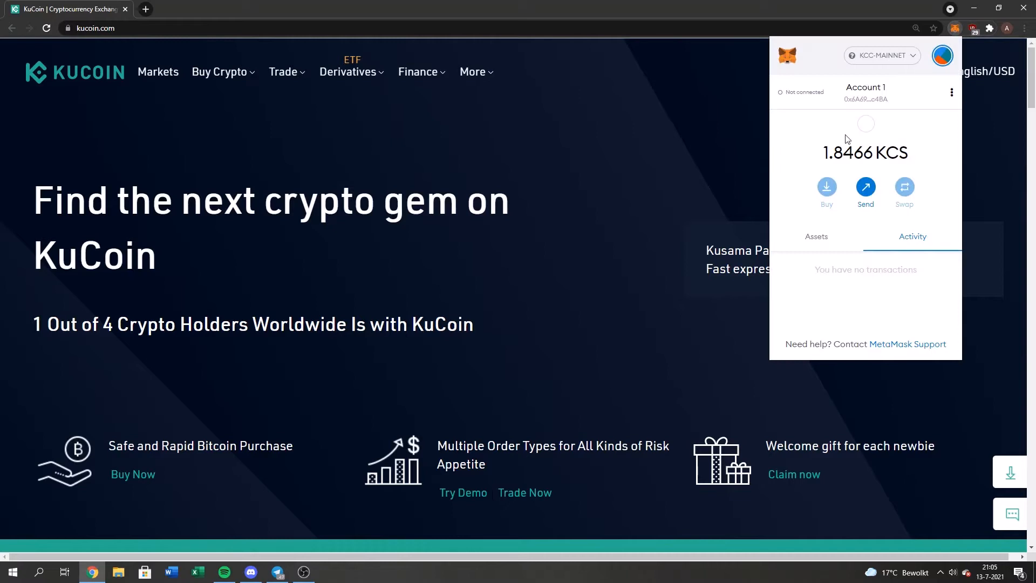
pyautogui.moveTo(922, 151)
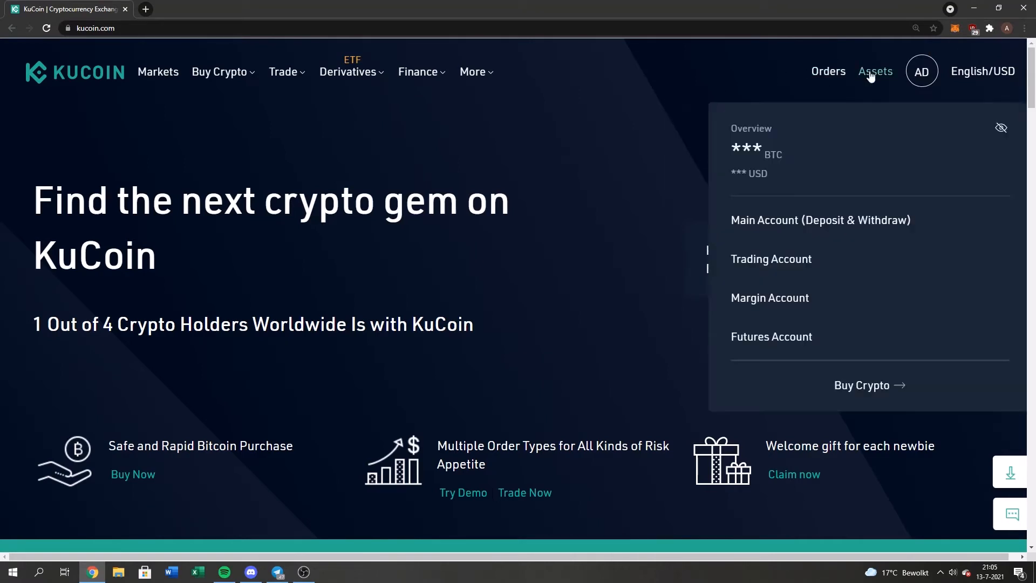
# Open the Main Account and search the coin list for 'kcs'
pyautogui.click(820, 220)
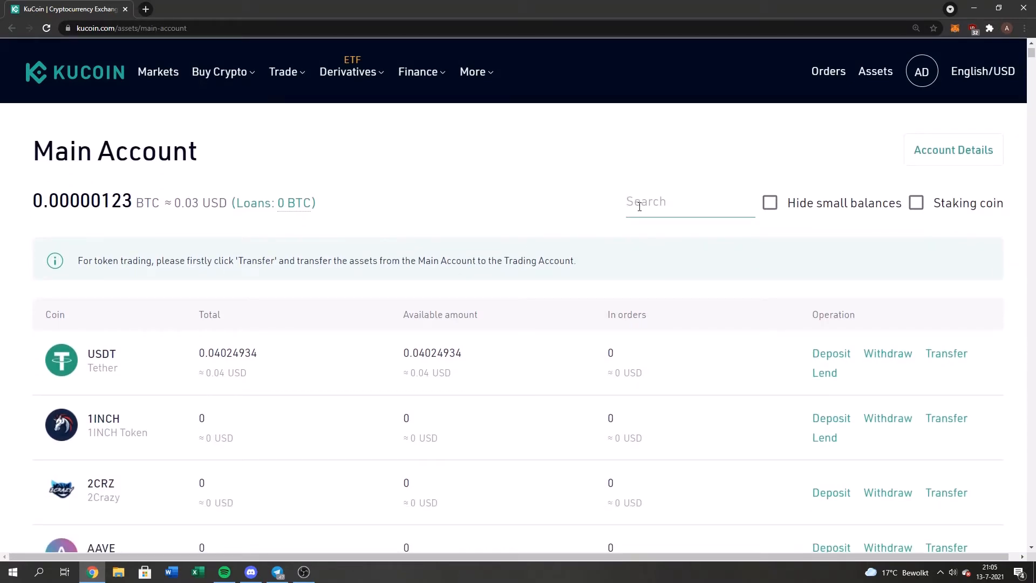
pyautogui.moveTo(649, 188)
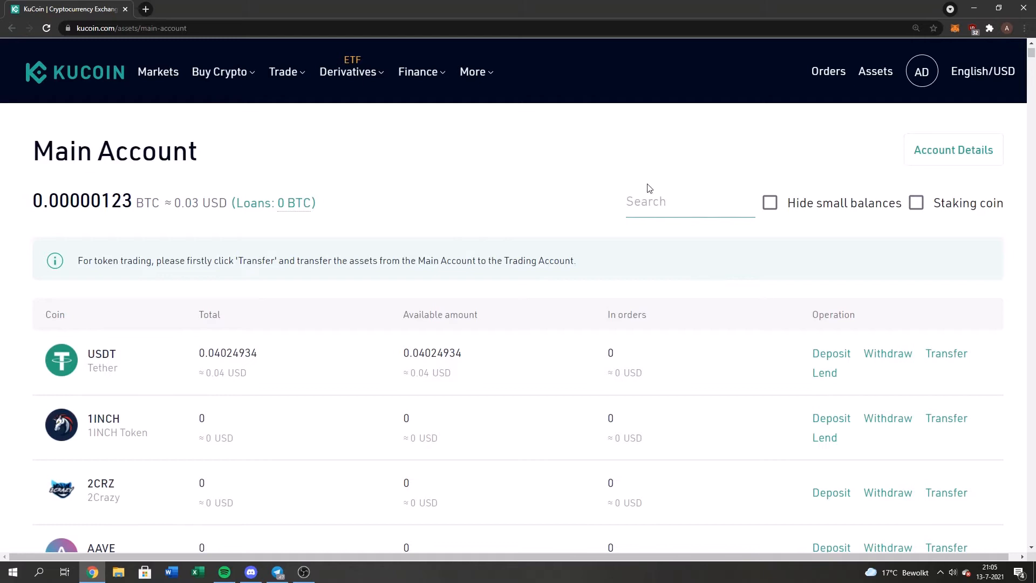
pyautogui.write('kc')
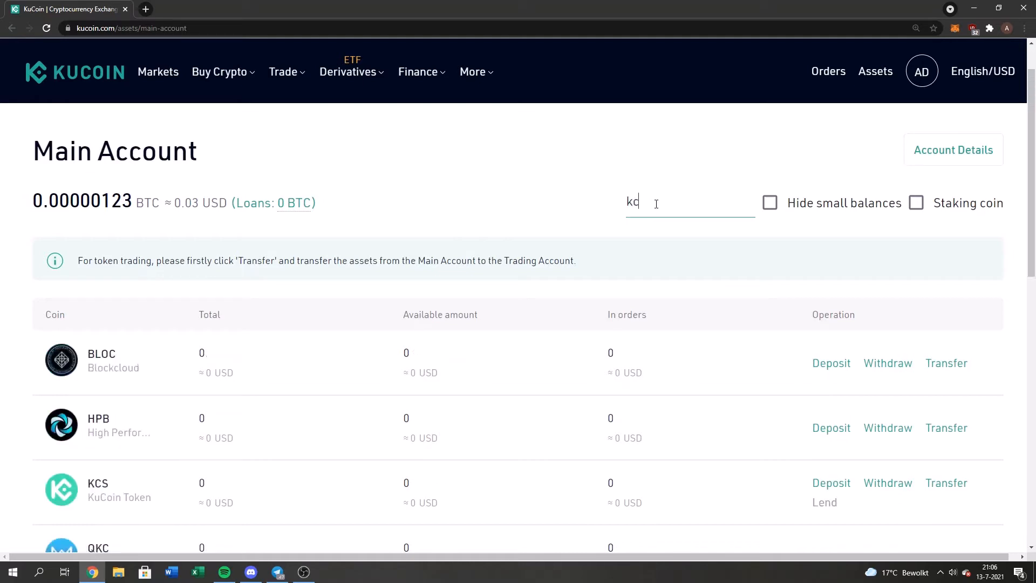
pyautogui.write('s')
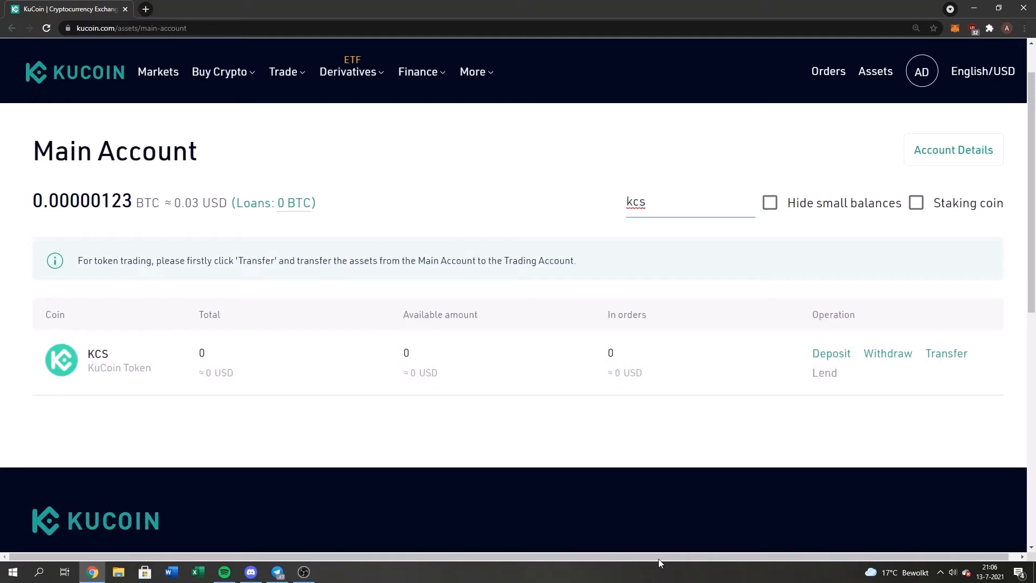
pyautogui.moveTo(831, 353)
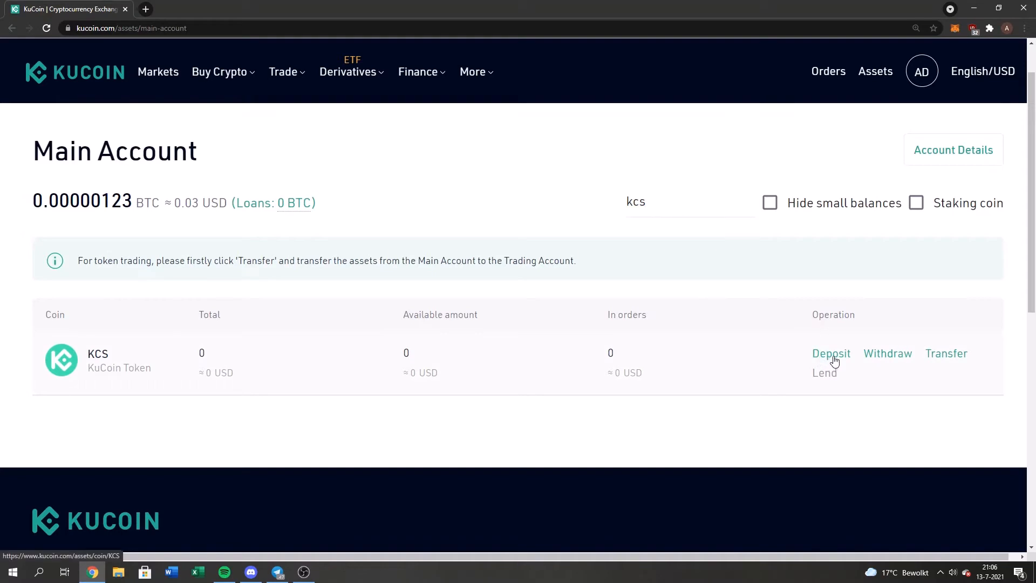
# Start a KCS deposit on the KCC network and copy its wallet address
pyautogui.click(831, 353)
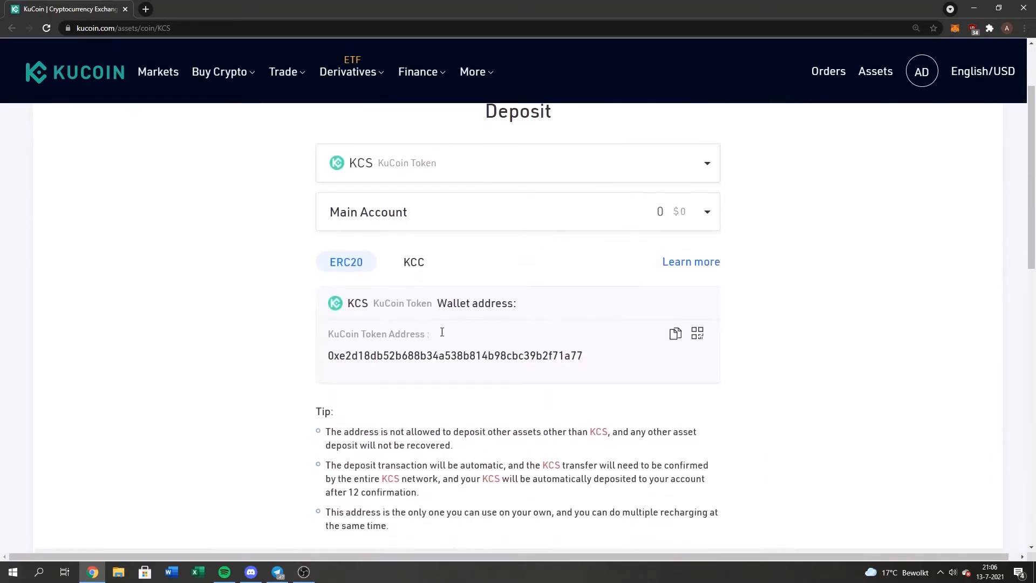
pyautogui.moveTo(456, 269)
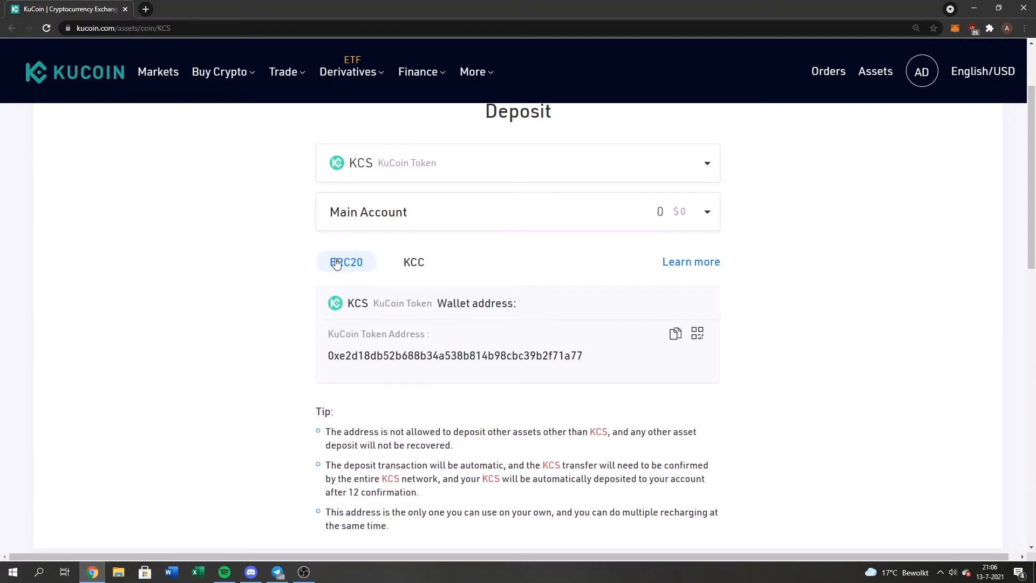
pyautogui.moveTo(438, 268)
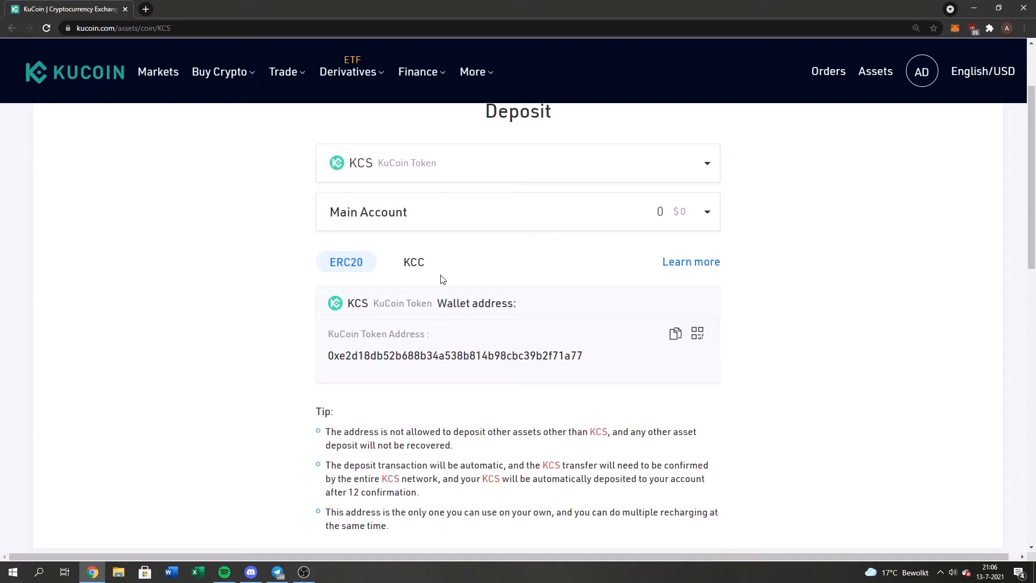
pyautogui.moveTo(425, 253)
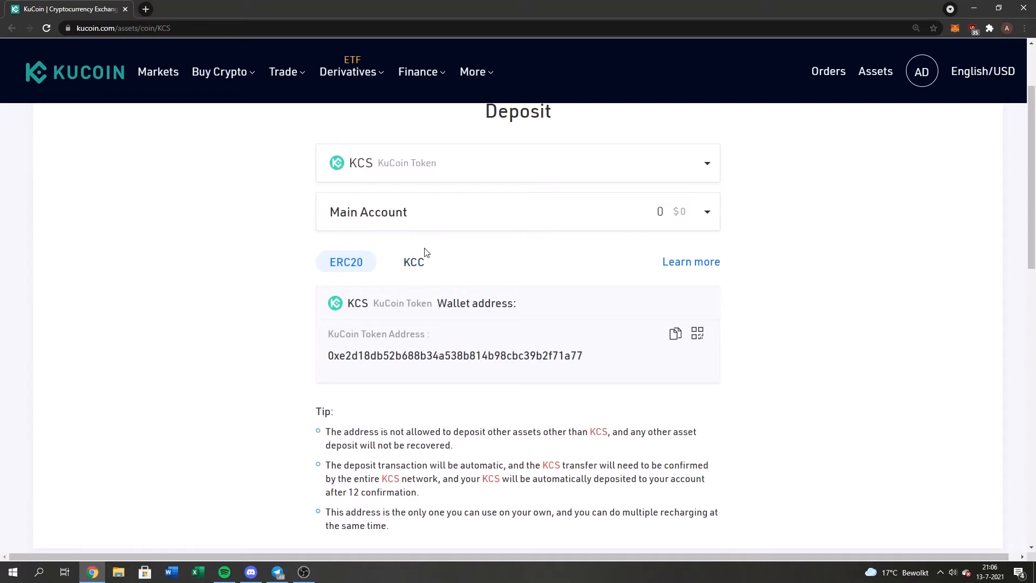
pyautogui.click(414, 261)
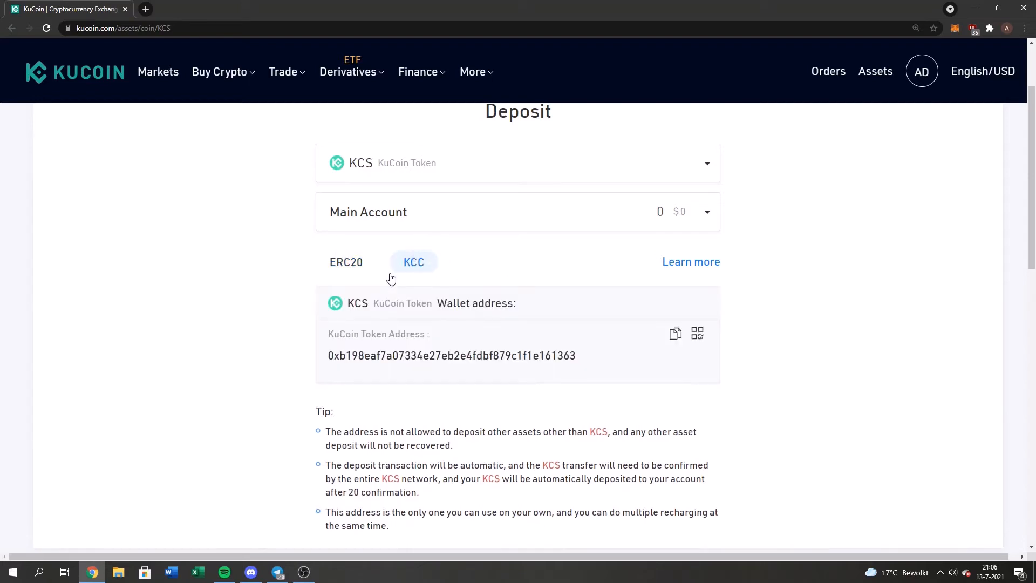
pyautogui.click(675, 334)
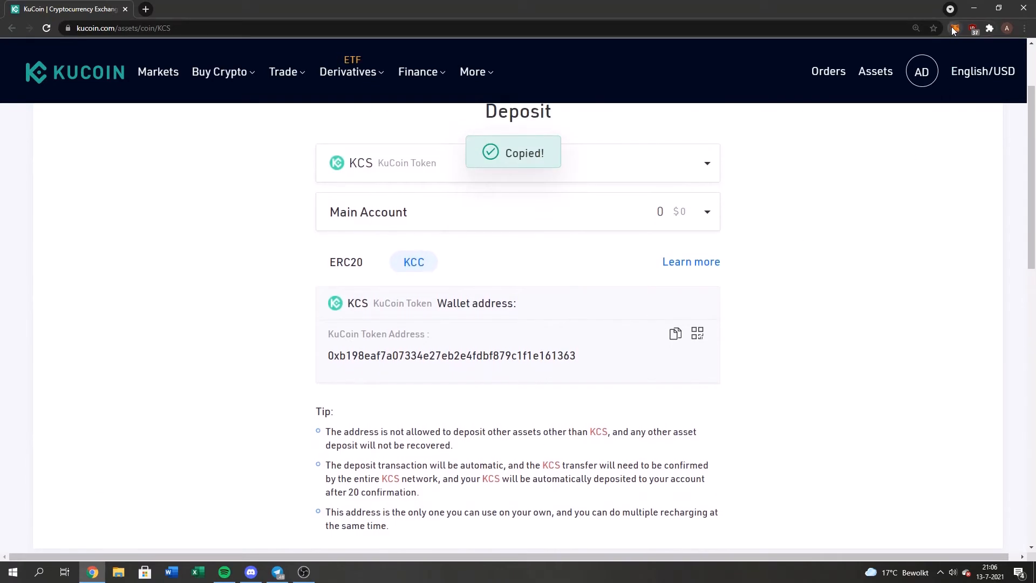
# Send 1 KCS from MetaMask to the KuCoin deposit address, confirming the 0.000105 KCS gas fee
pyautogui.click(953, 29)
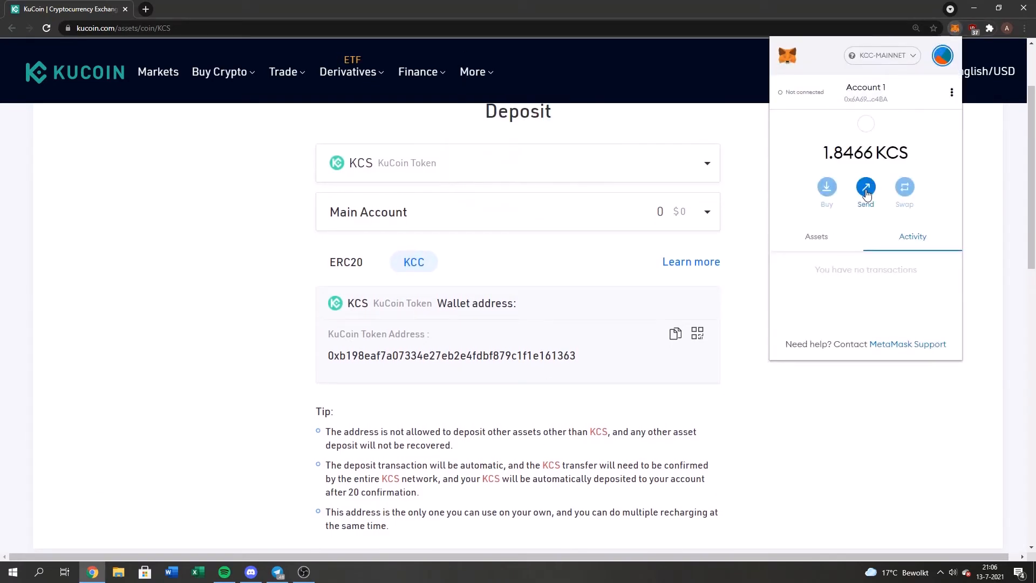
pyautogui.click(865, 187)
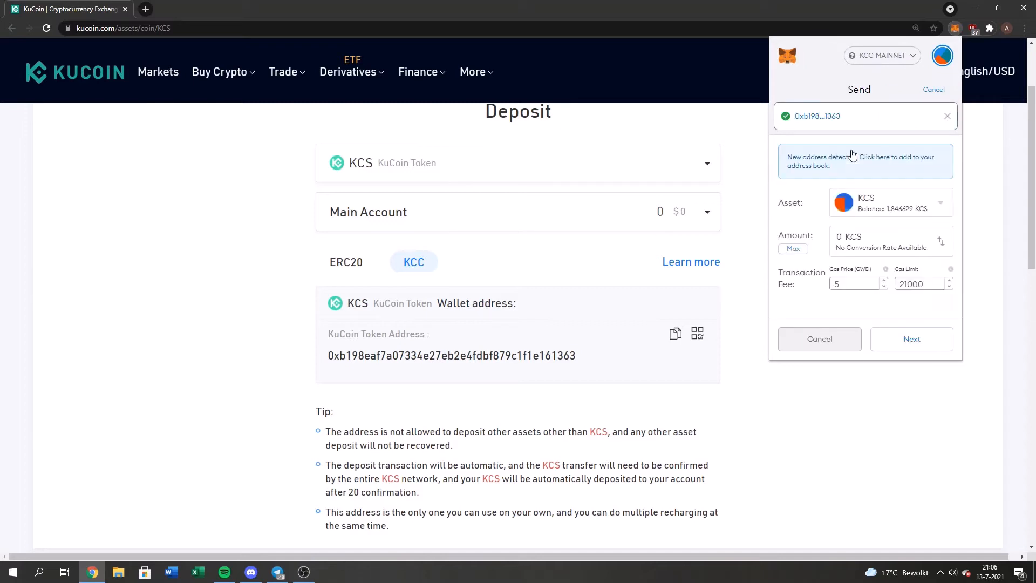
pyautogui.moveTo(831, 261)
pyautogui.write('1')
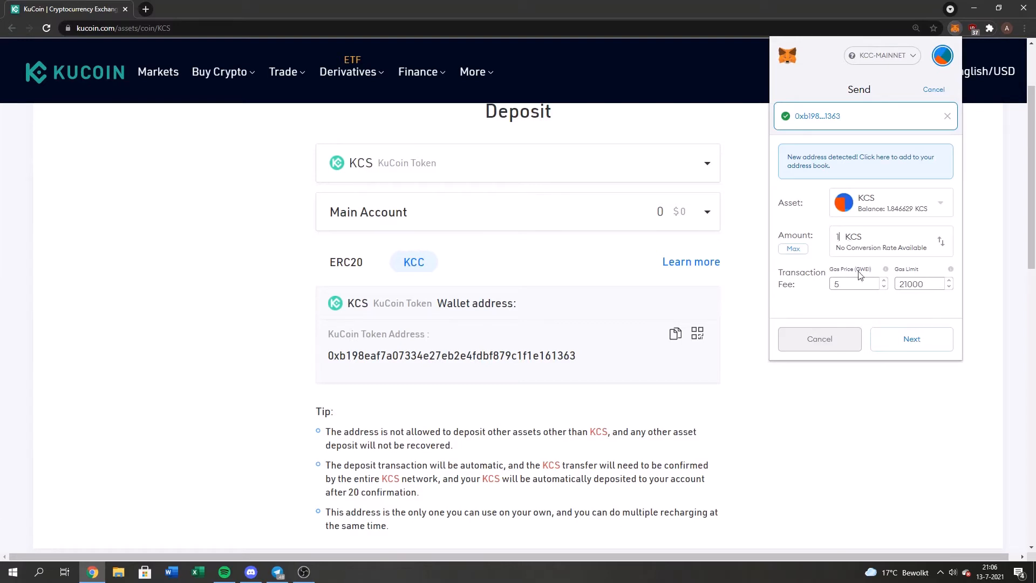
pyautogui.click(911, 338)
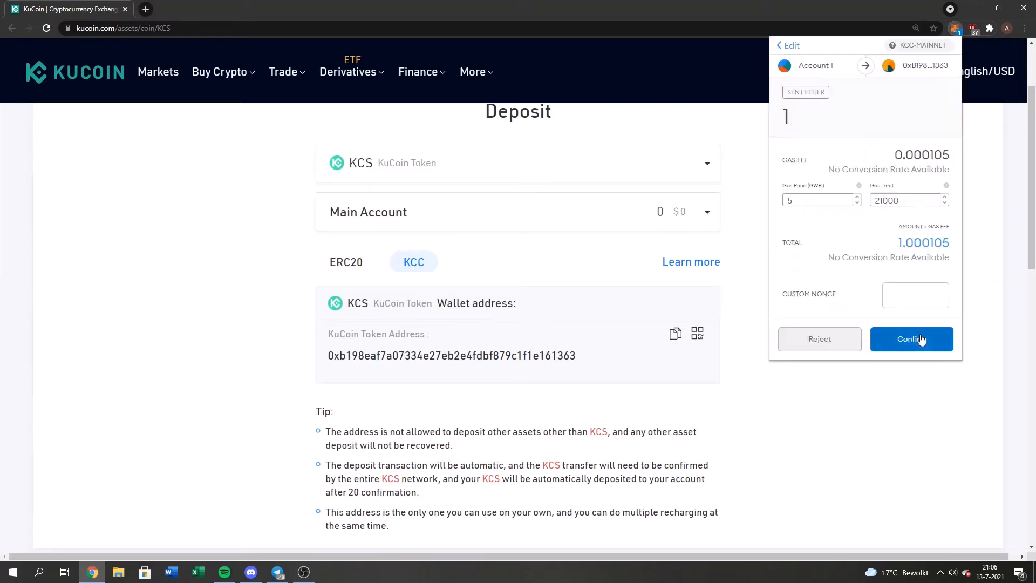
pyautogui.click(910, 338)
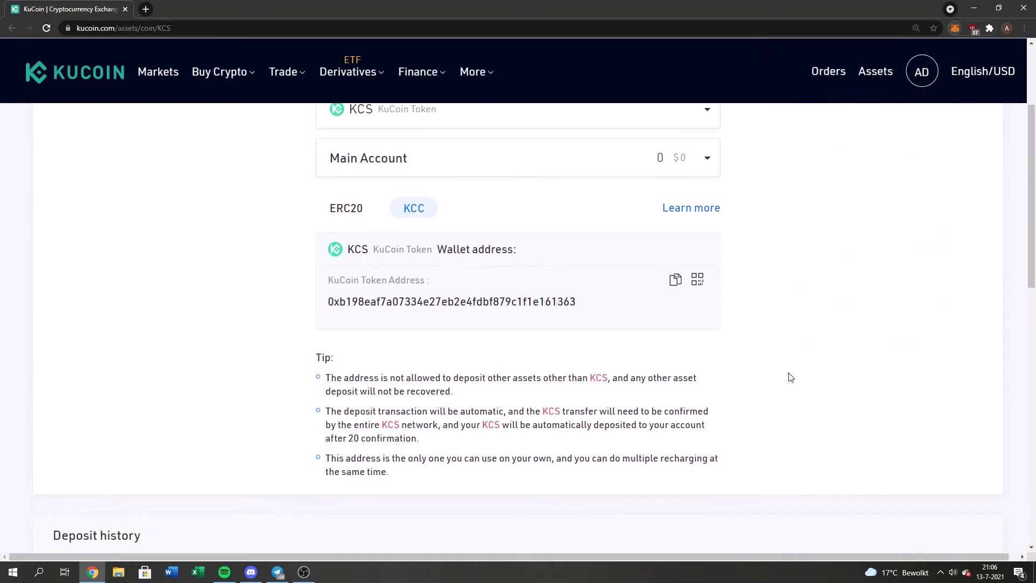
# Scroll the KCS deposit history until the 1 KCS deposit shows Completed
pyautogui.scroll(3)
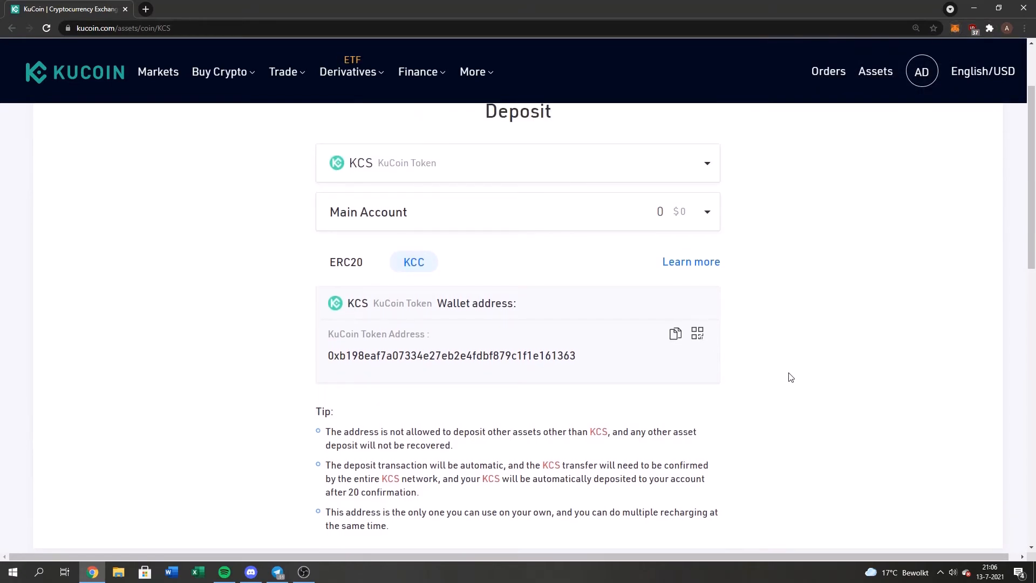
pyautogui.scroll(3)
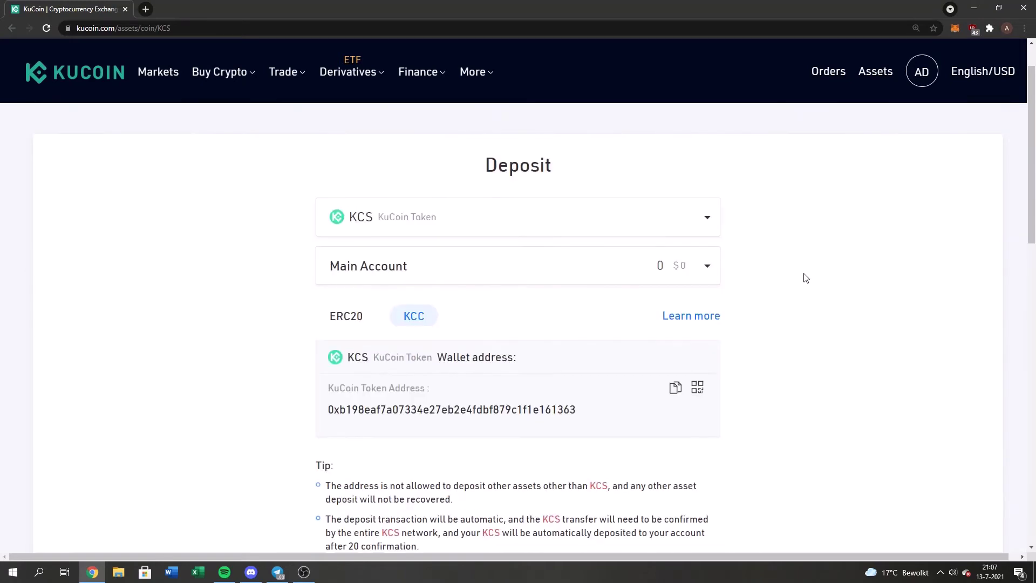
pyautogui.scroll(-3)
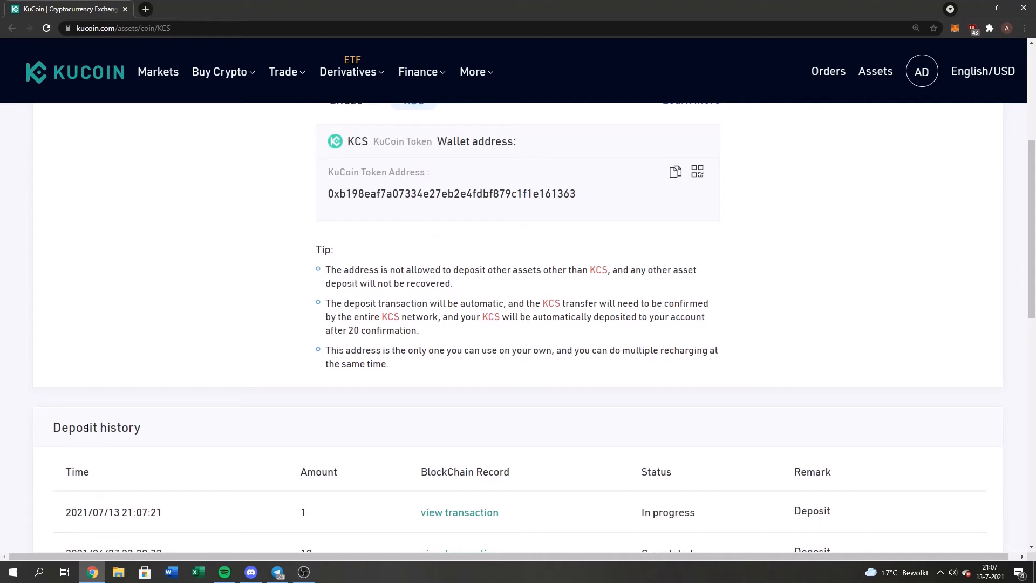
pyautogui.scroll(-3)
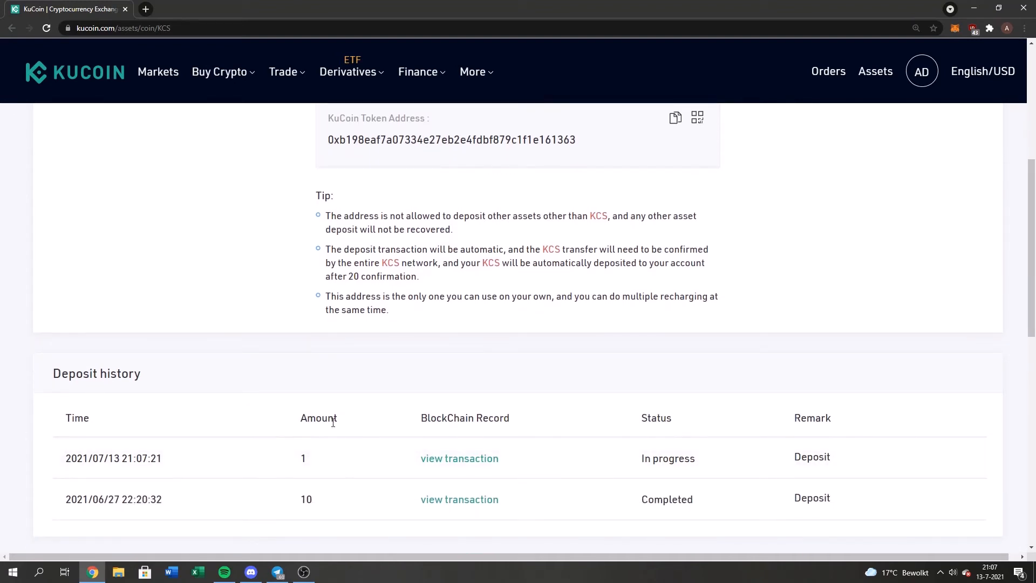
pyautogui.moveTo(706, 456)
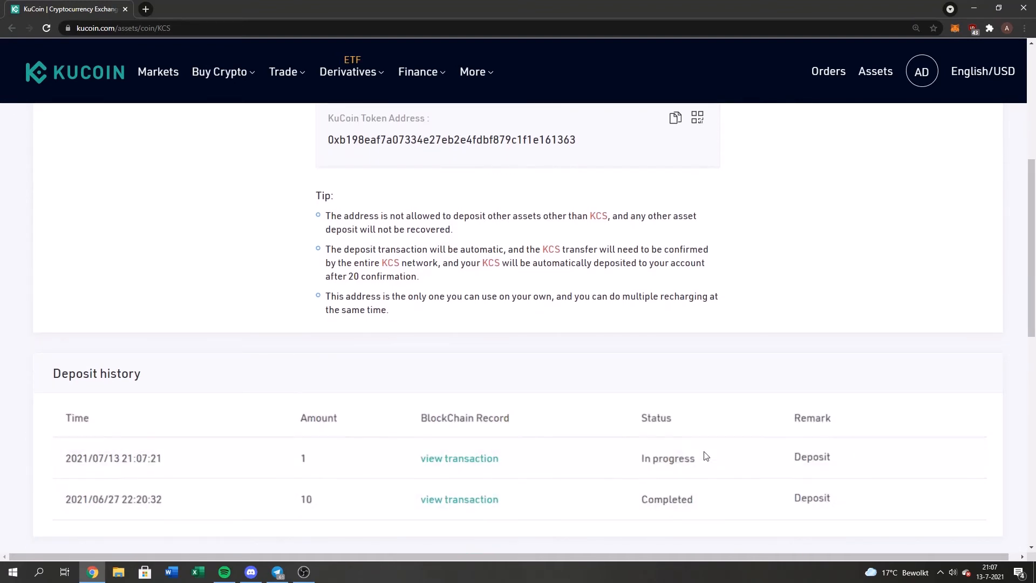
pyautogui.moveTo(702, 386)
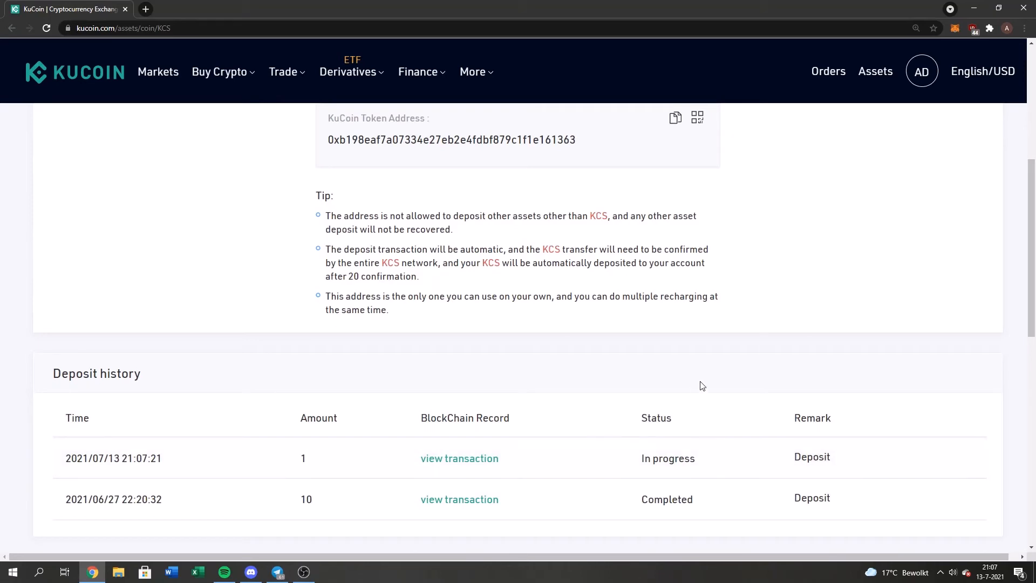
pyautogui.moveTo(712, 460)
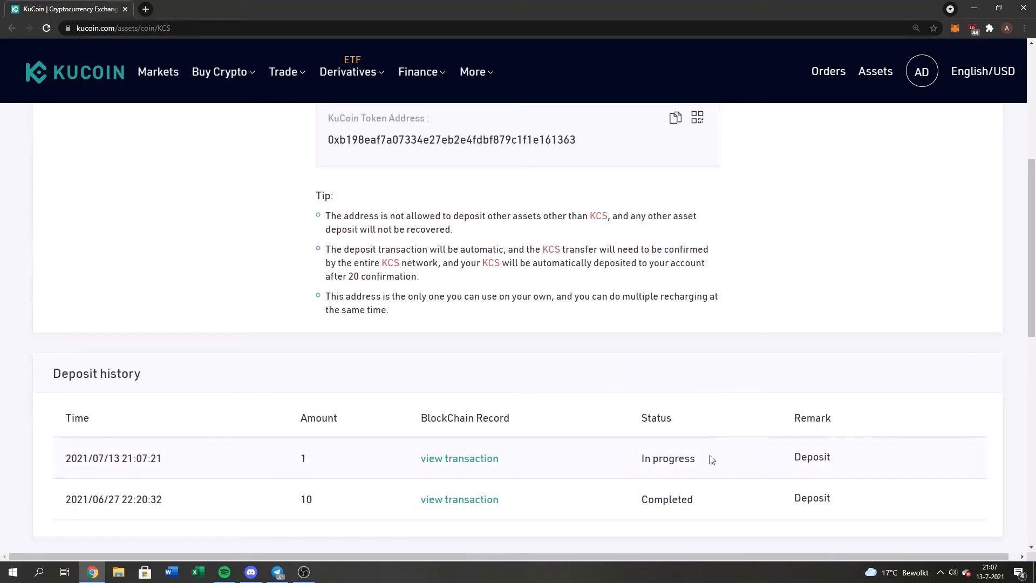
pyautogui.moveTo(777, 362)
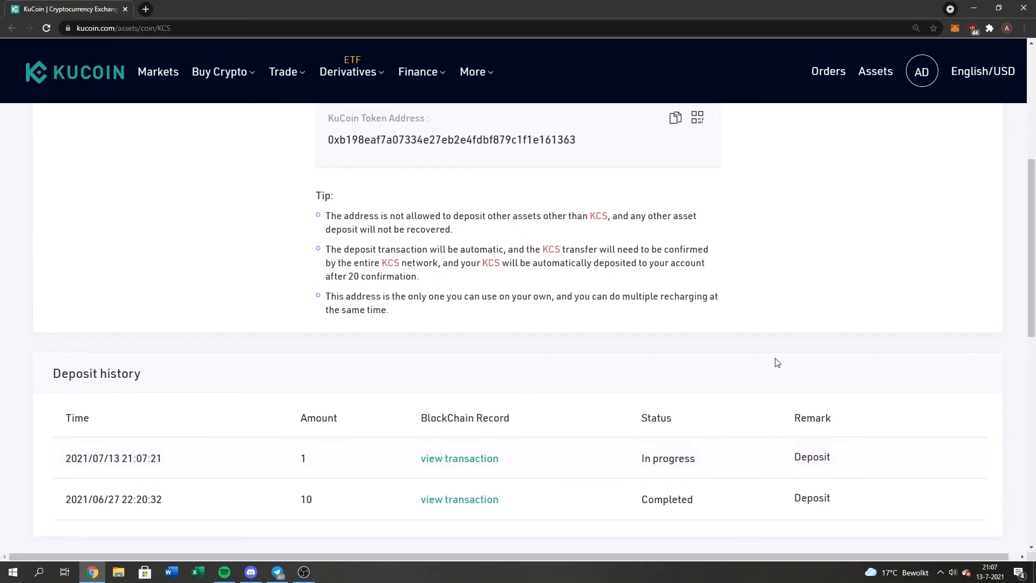
pyautogui.scroll(3)
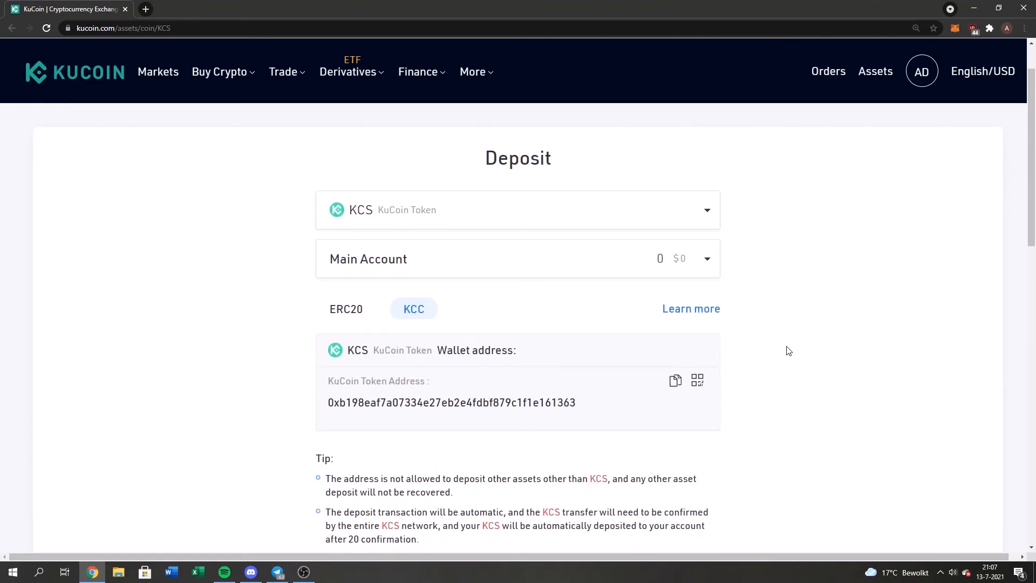
pyautogui.scroll(-3)
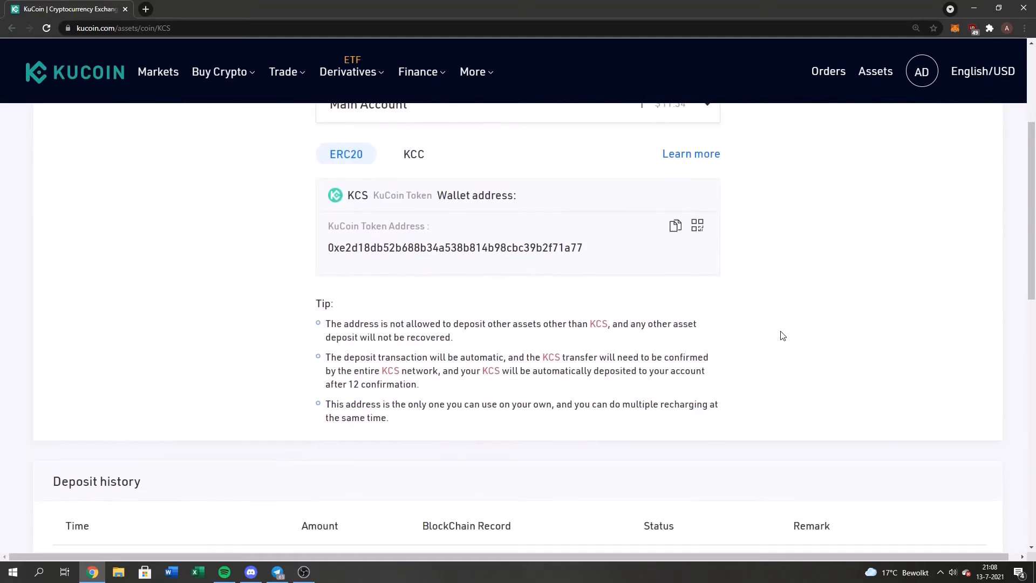
pyautogui.scroll(-3)
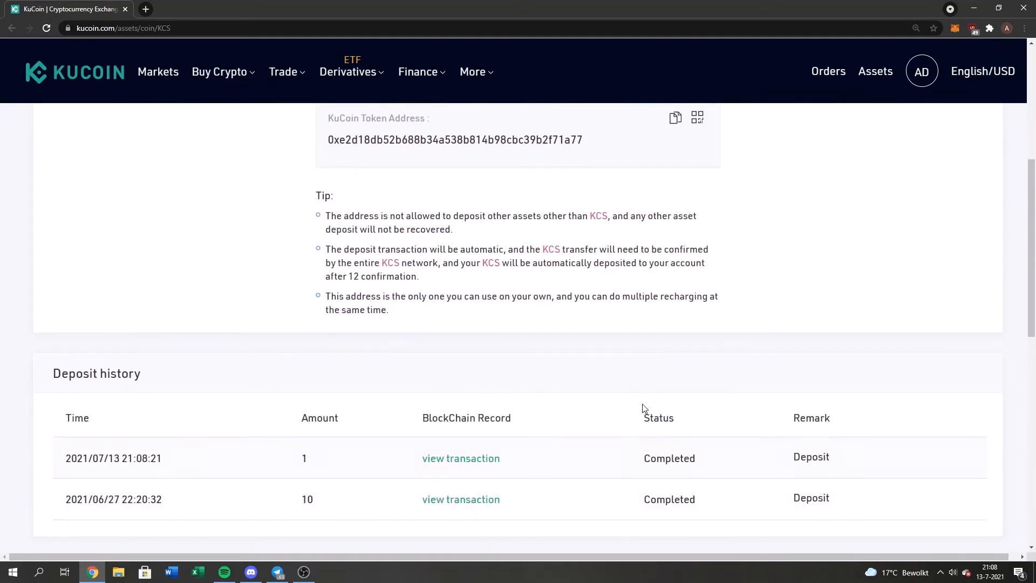
pyautogui.scroll(3)
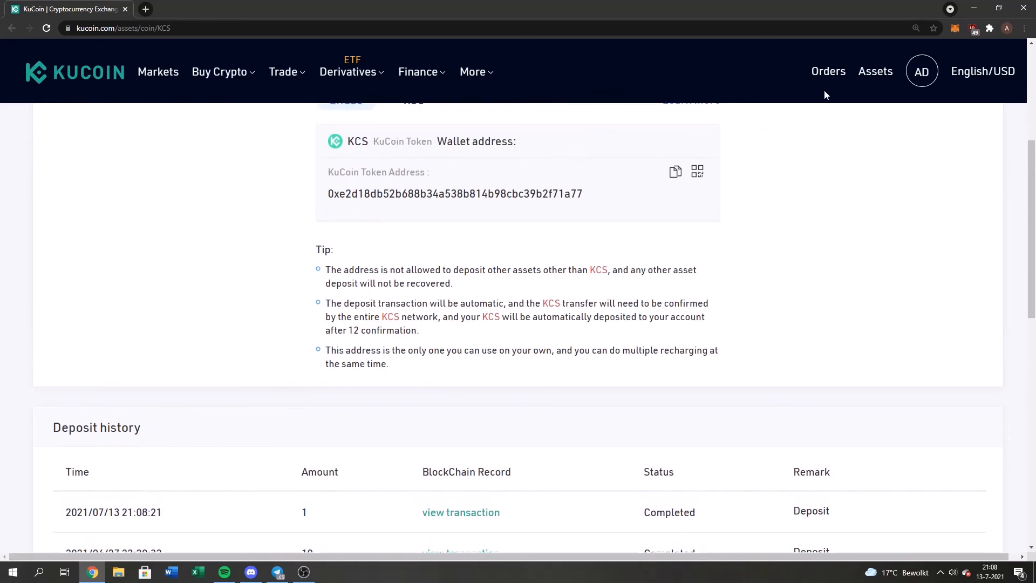
# Go to Assets > Main Account and see KCS with a total balance of 1
pyautogui.click(875, 71)
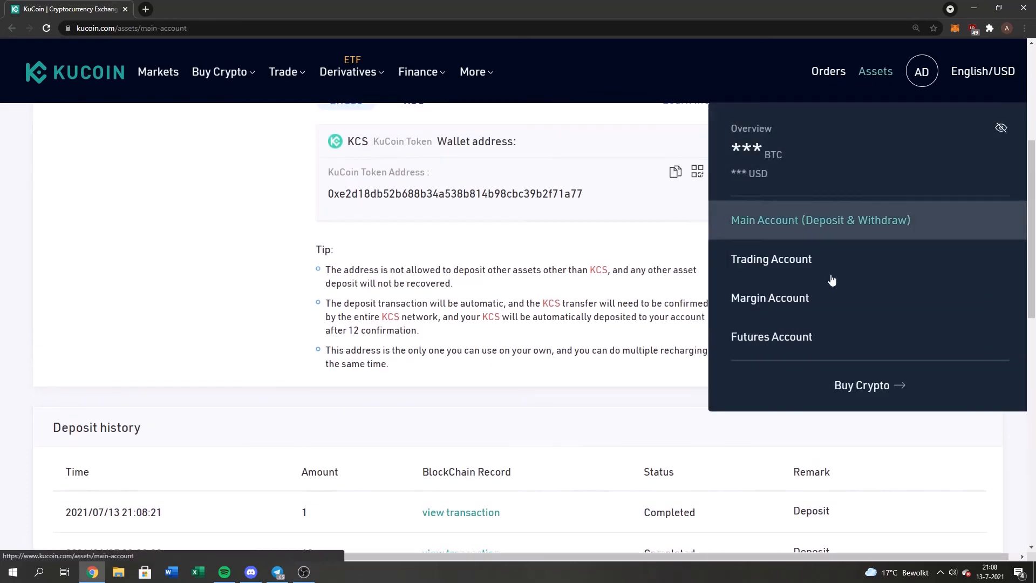
pyautogui.click(820, 220)
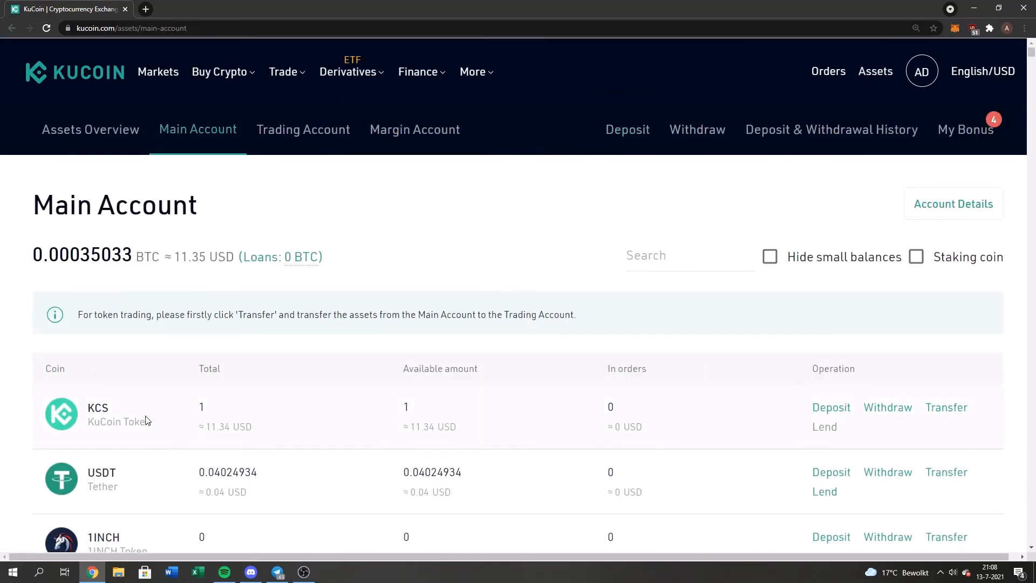
pyautogui.moveTo(464, 266)
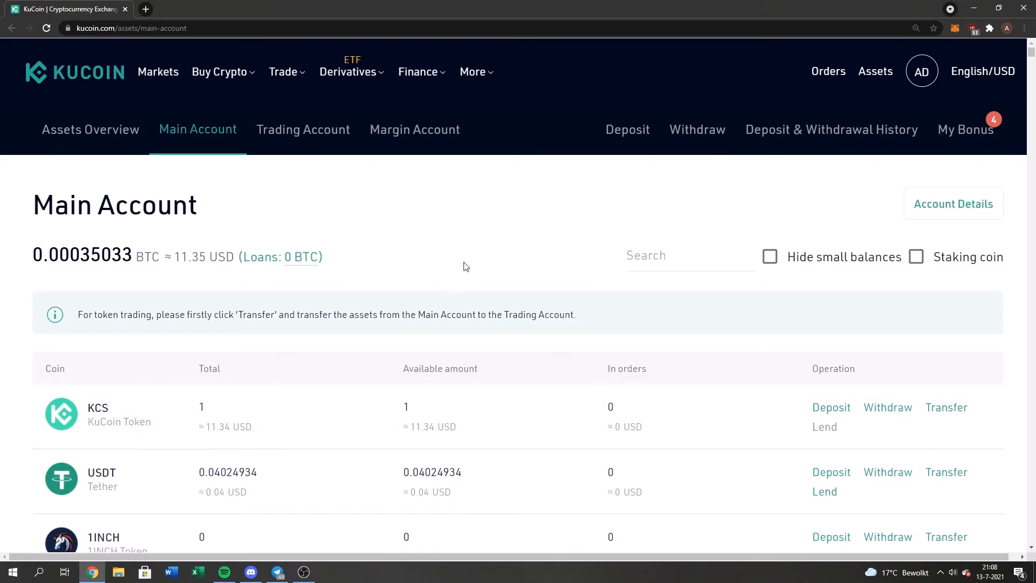
pyautogui.moveTo(463, 265)
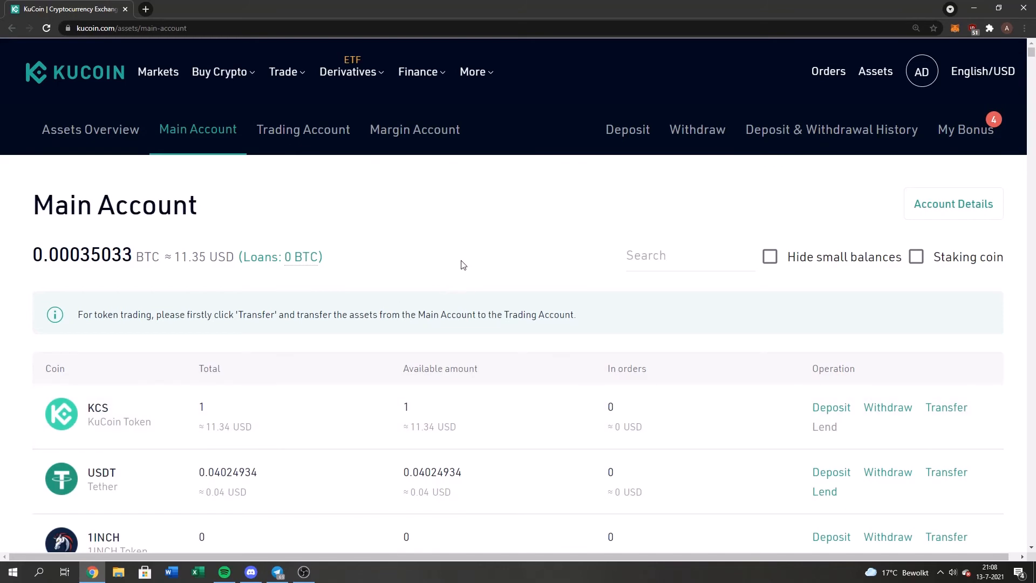
pyautogui.moveTo(478, 262)
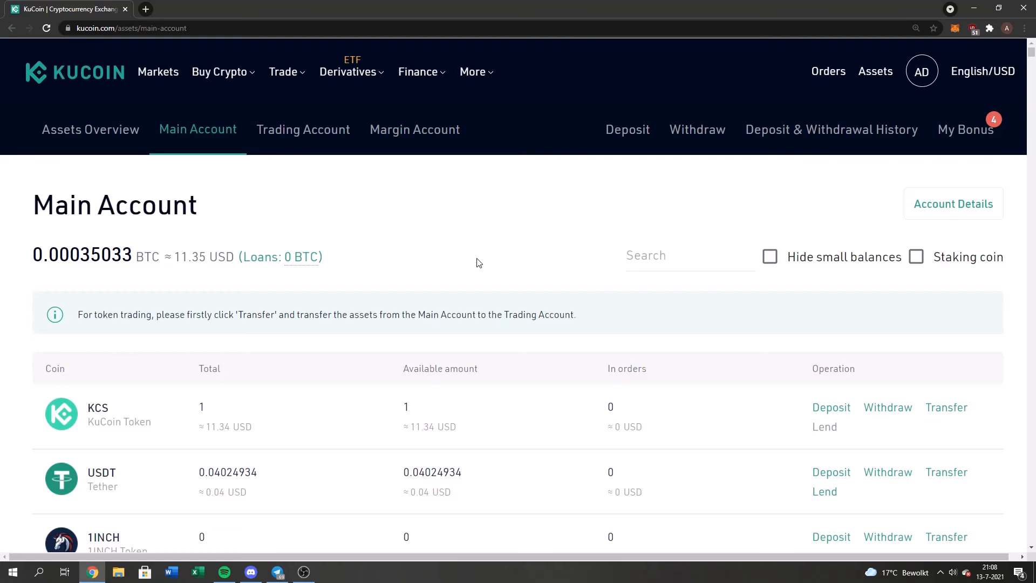
pyautogui.moveTo(574, 233)
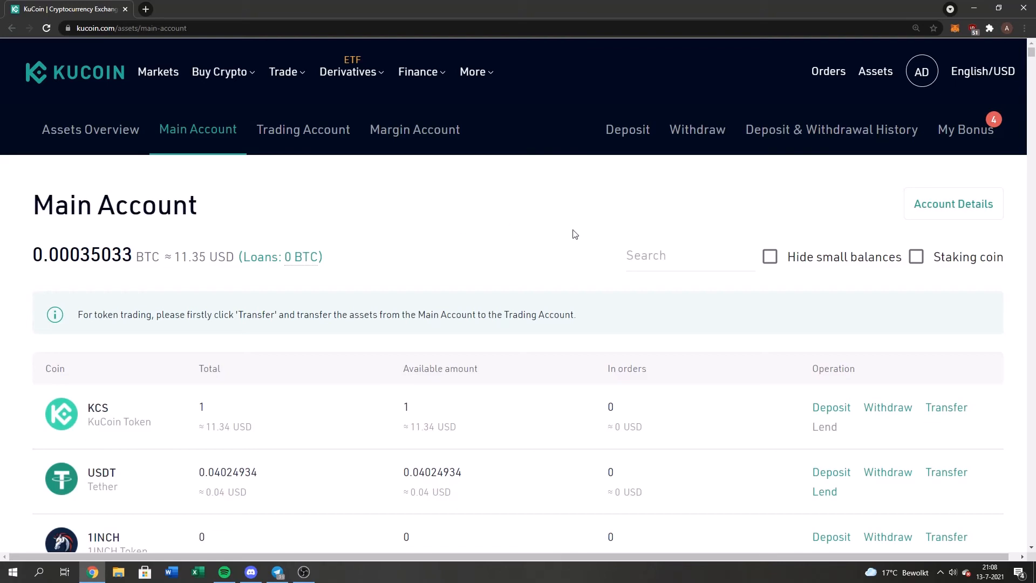
pyautogui.moveTo(333, 404)
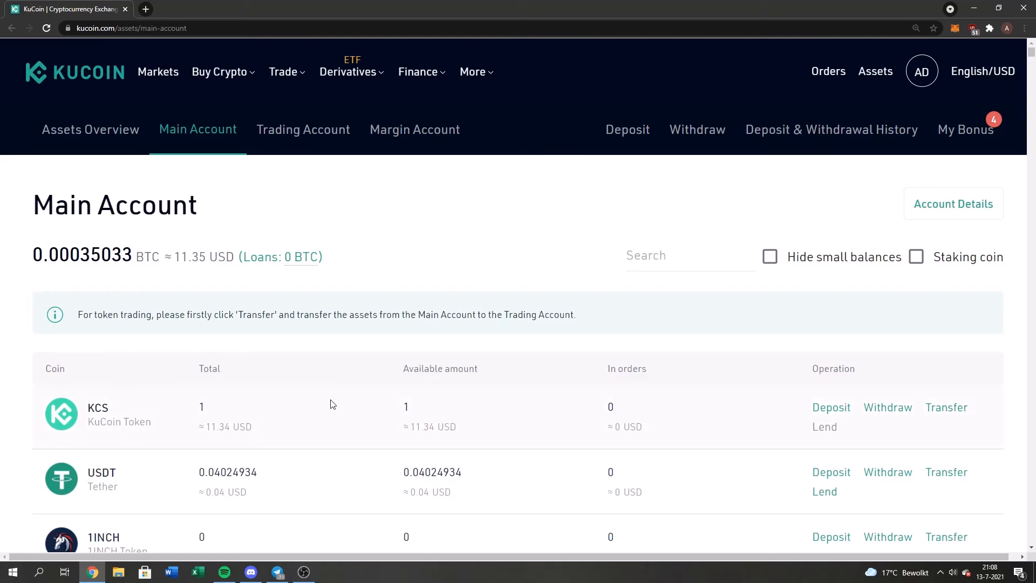
pyautogui.moveTo(819, 397)
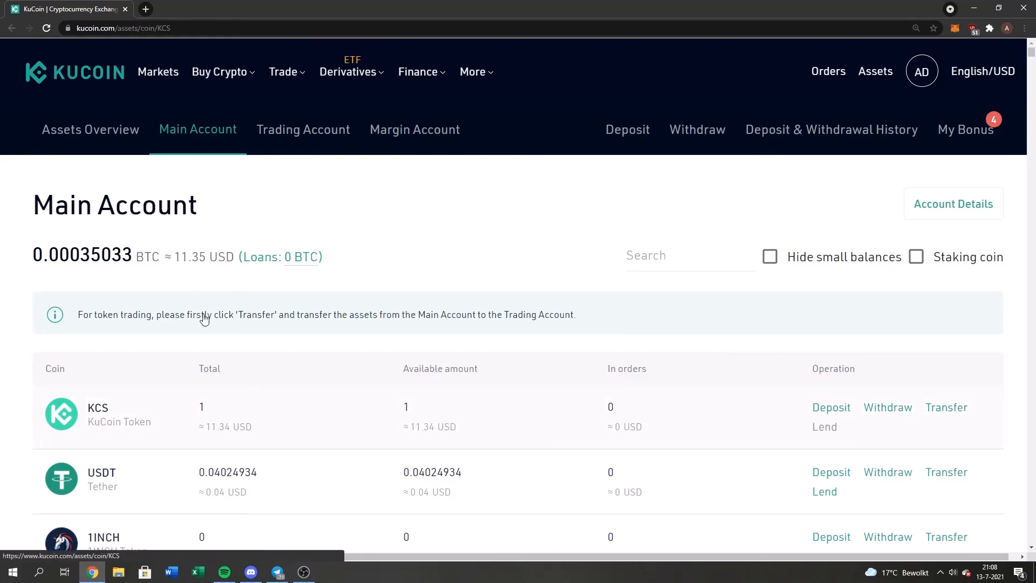
# Open a KCC-network KCS deposit and start a MetaMask send to the recent KuCoin address
pyautogui.click(831, 406)
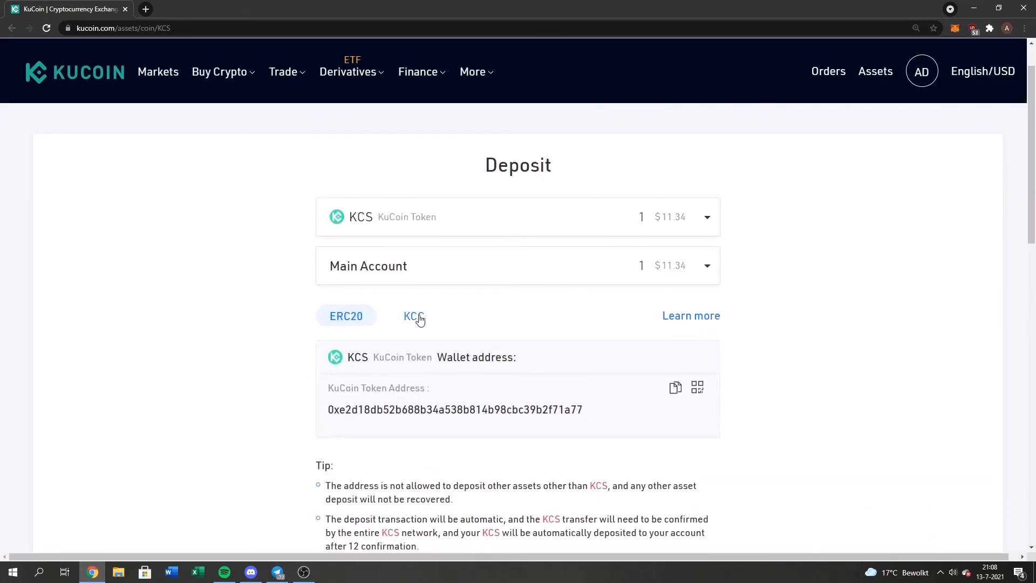
pyautogui.click(414, 316)
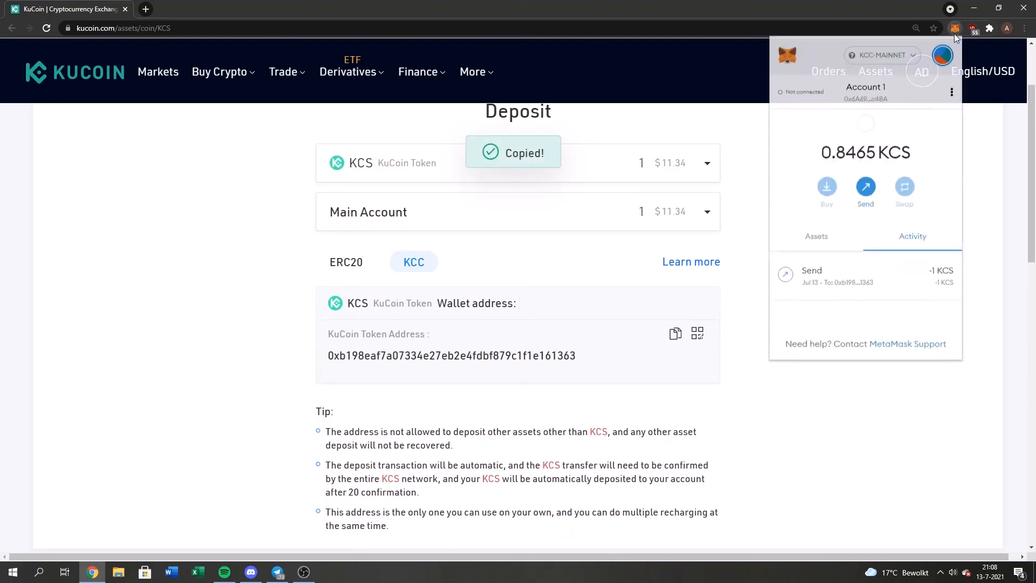
pyautogui.click(866, 187)
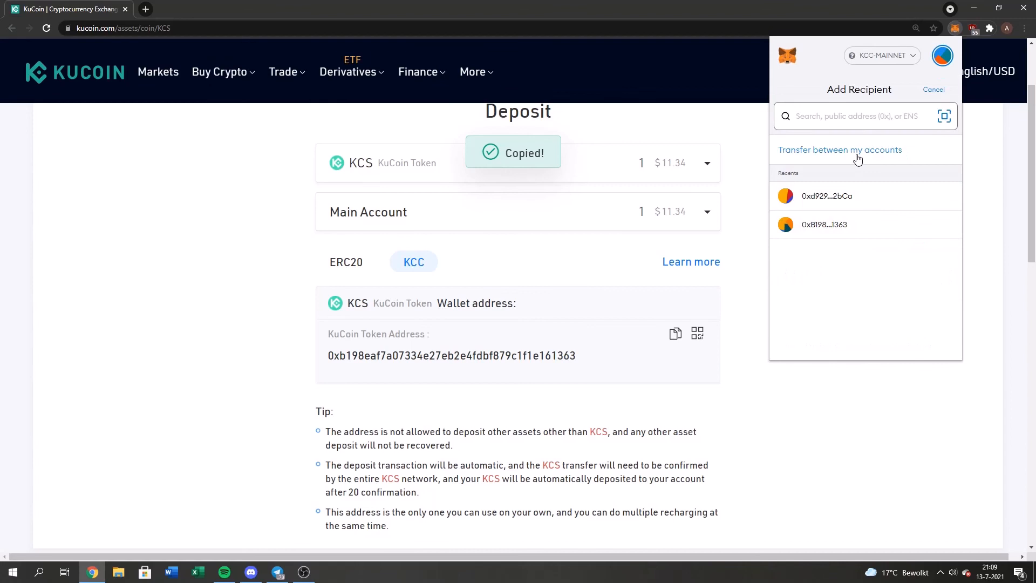
pyautogui.click(824, 224)
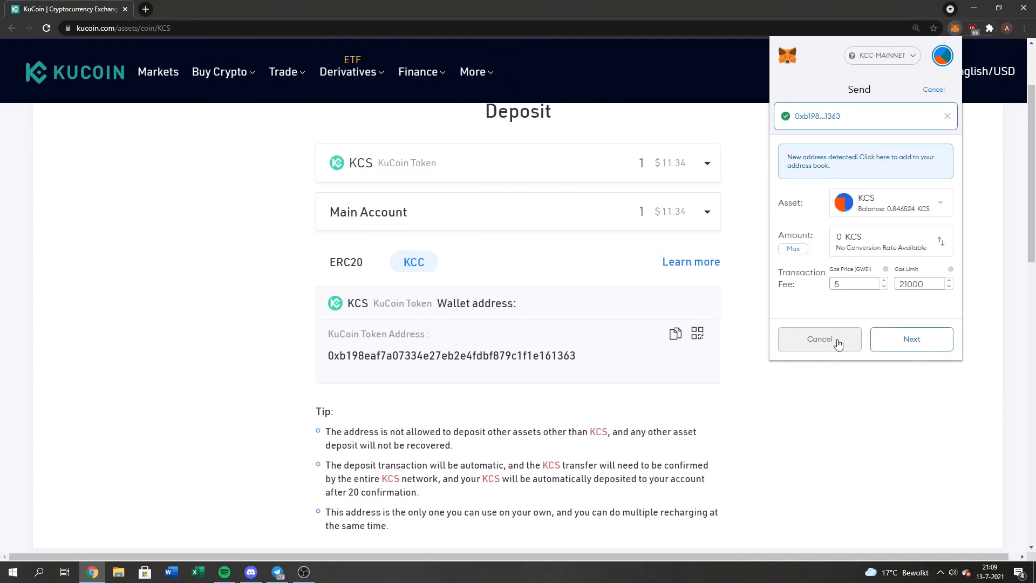